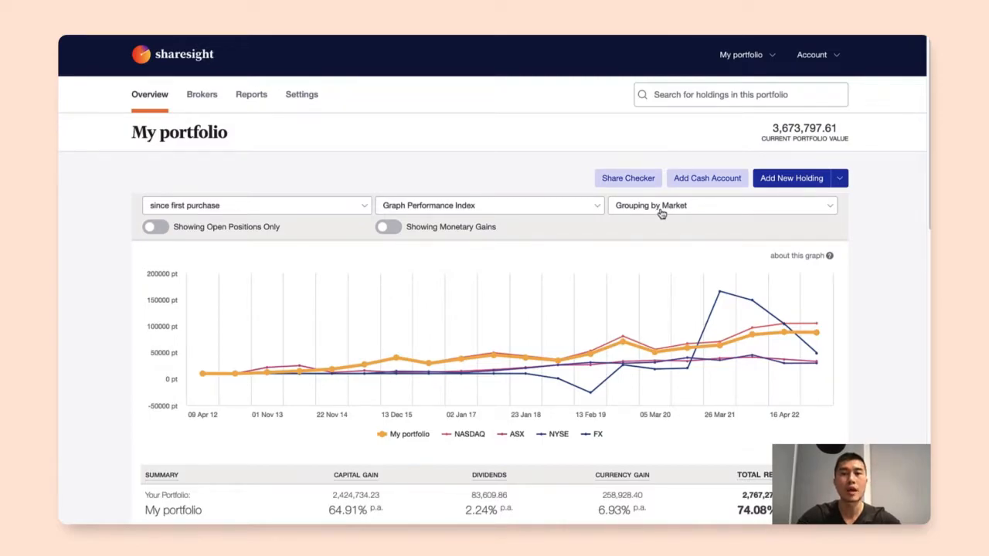
# Start a new cash account and keep its currency as AUD after reviewing the currency list
pyautogui.click(154, 225)
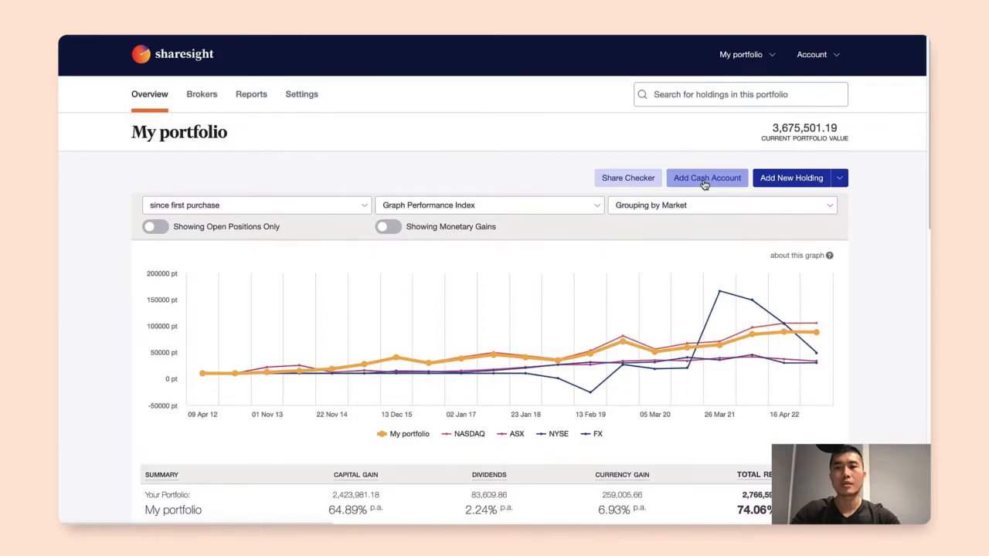
pyautogui.click(706, 178)
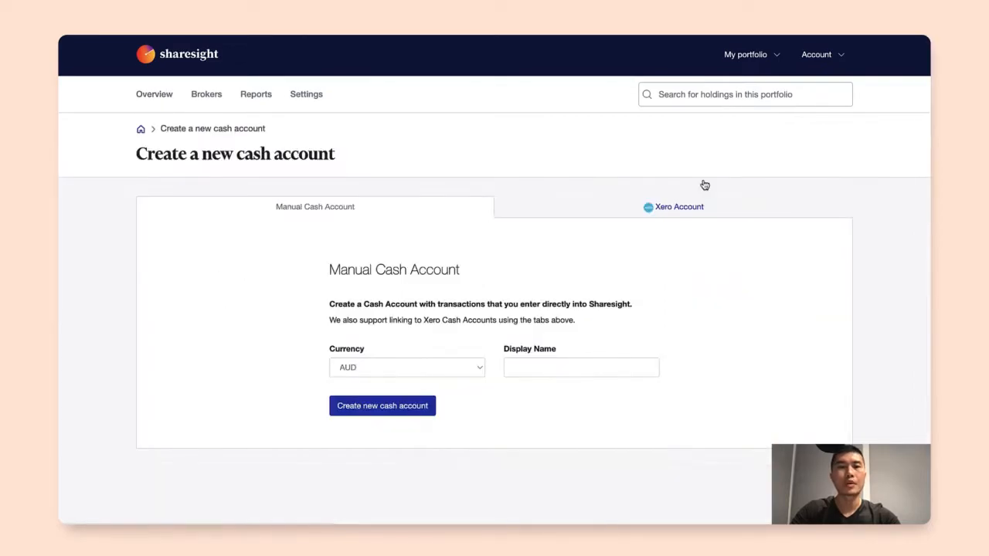
pyautogui.moveTo(436, 186)
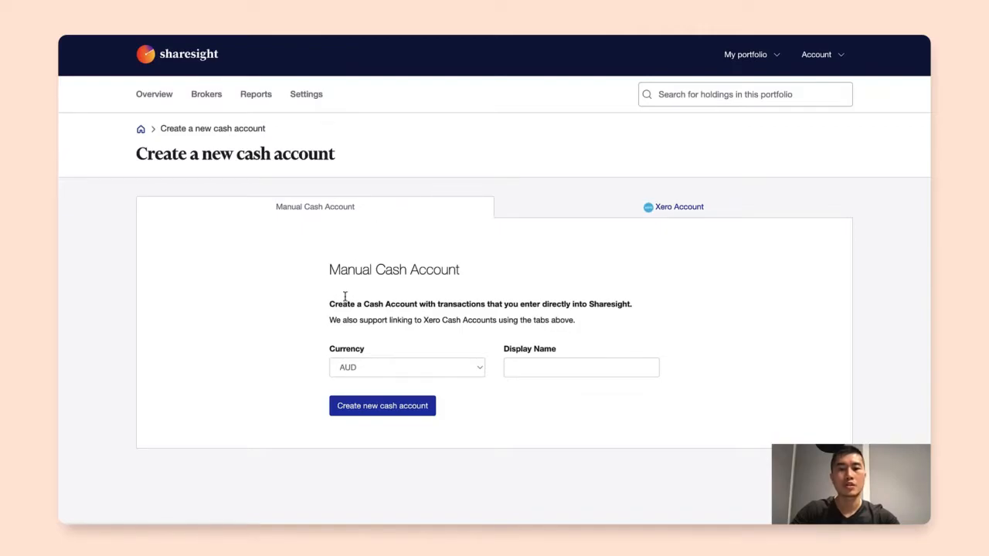
pyautogui.moveTo(380, 334)
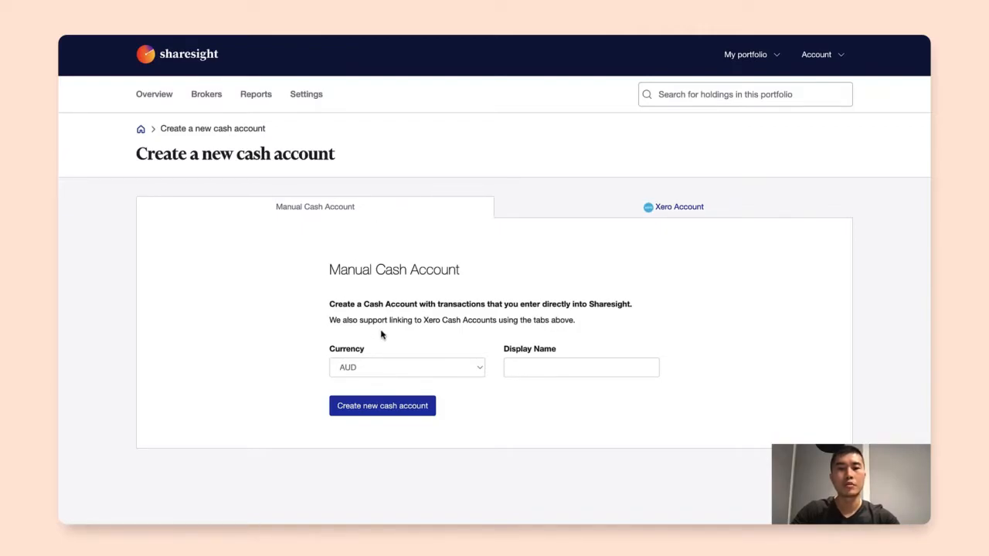
pyautogui.moveTo(494, 352)
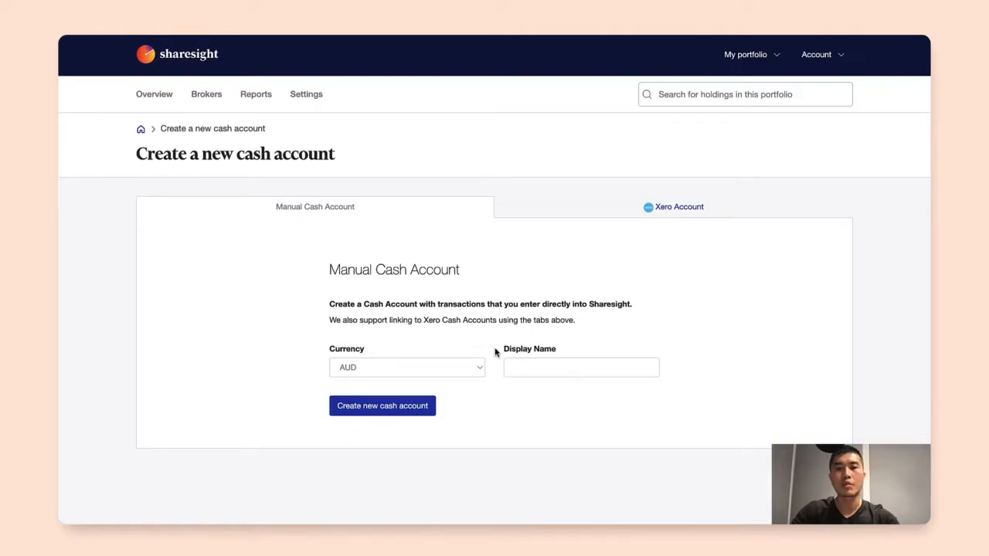
pyautogui.moveTo(507, 353)
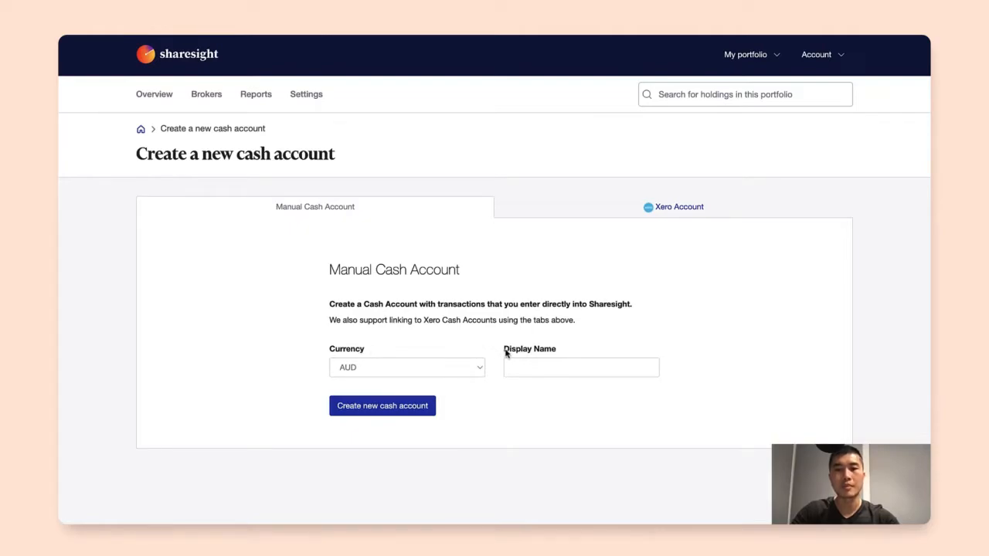
pyautogui.moveTo(371, 349)
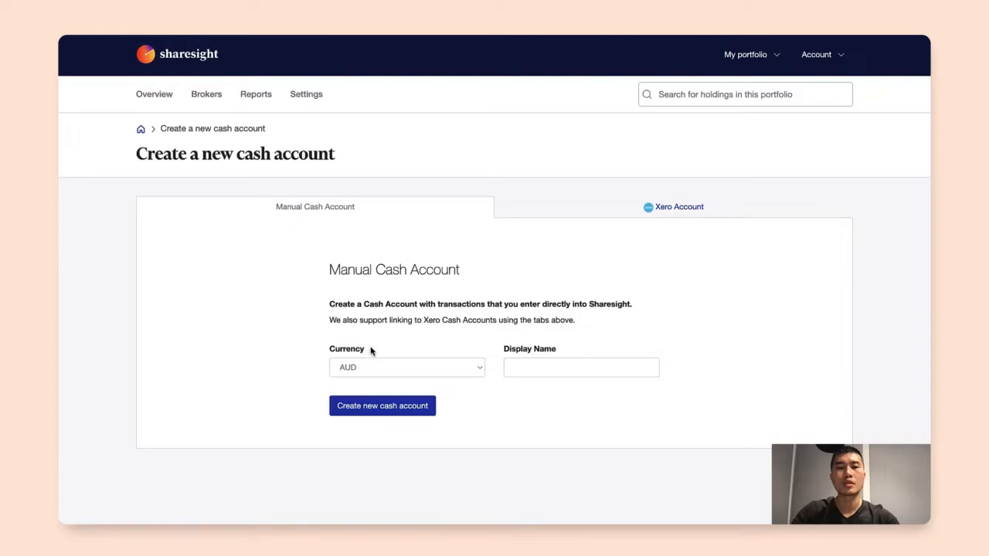
pyautogui.moveTo(366, 359)
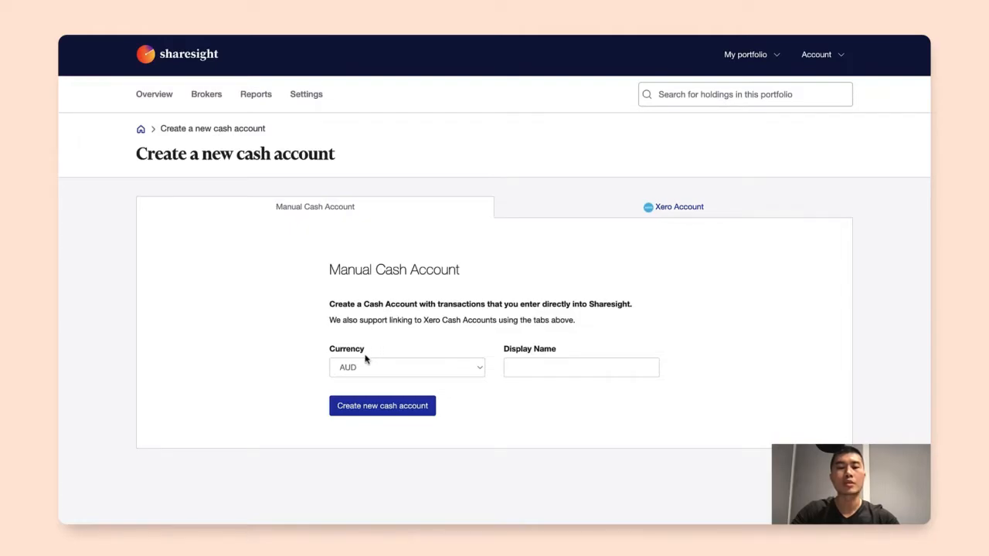
pyautogui.moveTo(396, 373)
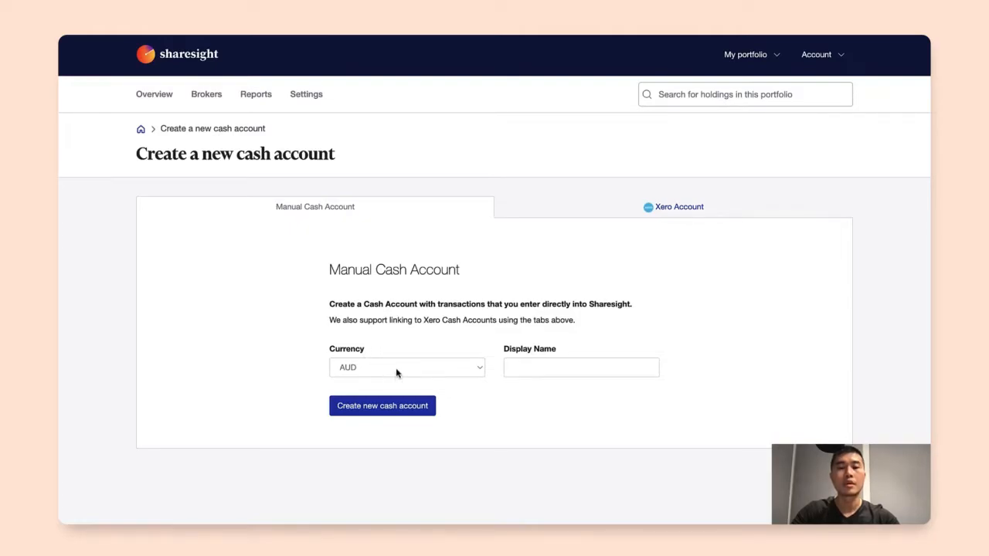
pyautogui.click(406, 368)
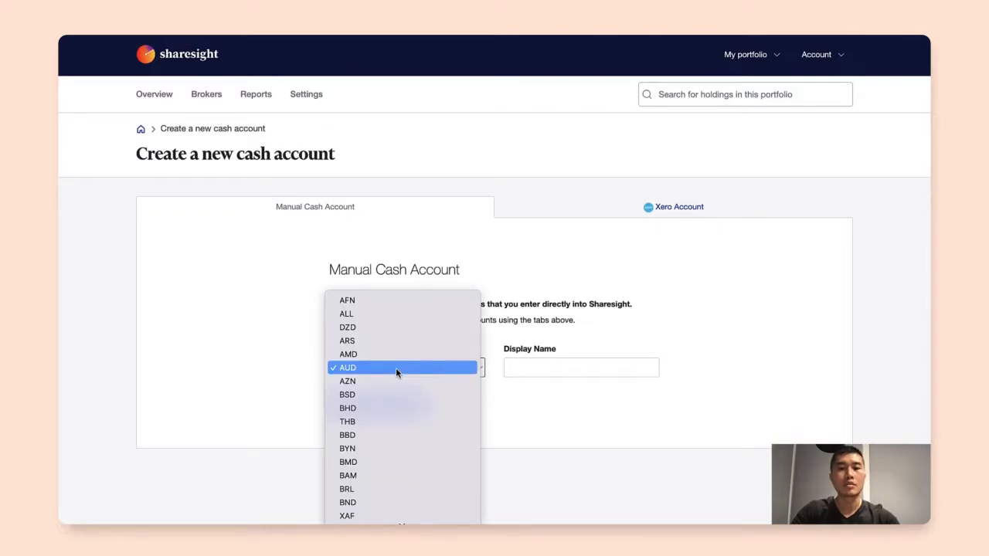
pyautogui.moveTo(448, 408)
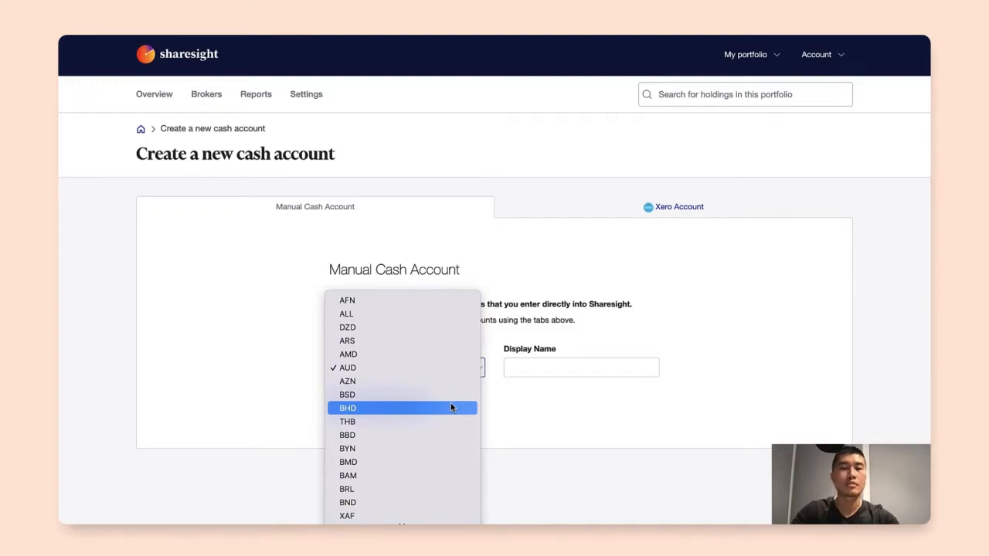
pyautogui.click(346, 368)
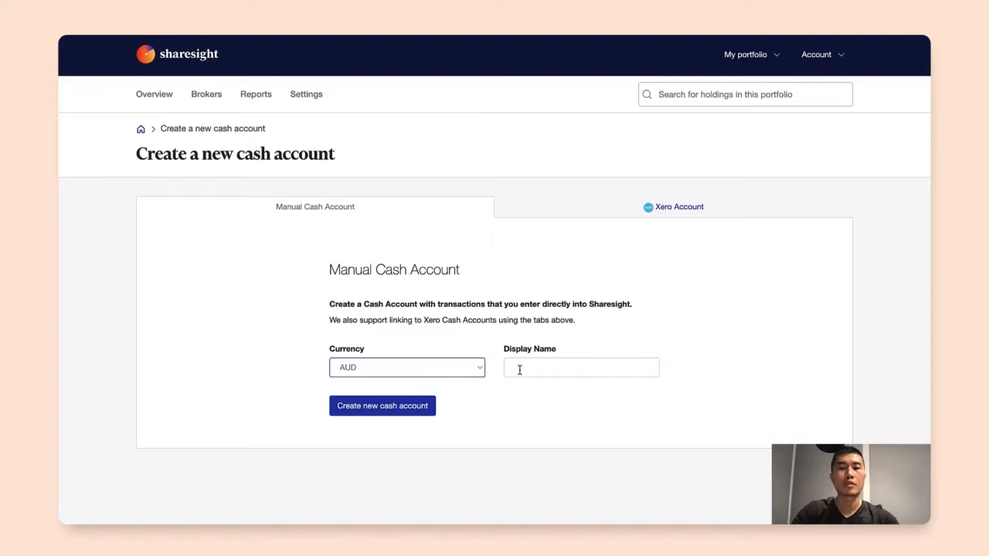
# Name the account 'Cash account' and create it as a new AUD cash account
pyautogui.click(581, 367)
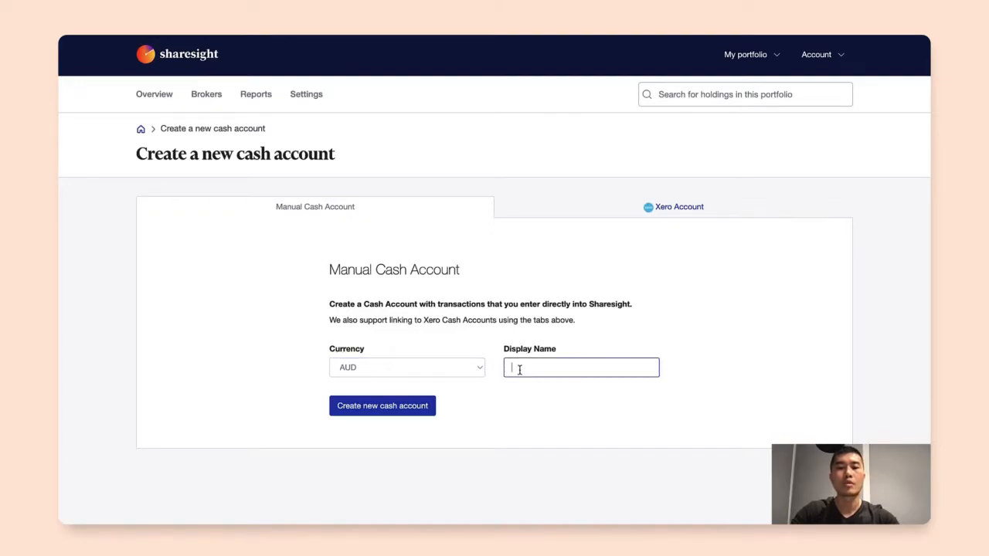
pyautogui.write('Cash account')
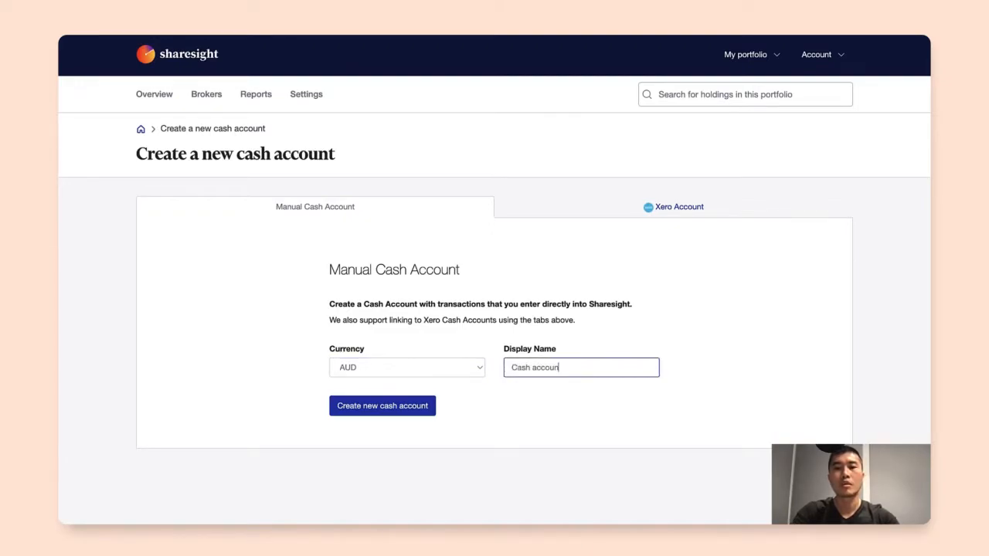
pyautogui.click(382, 405)
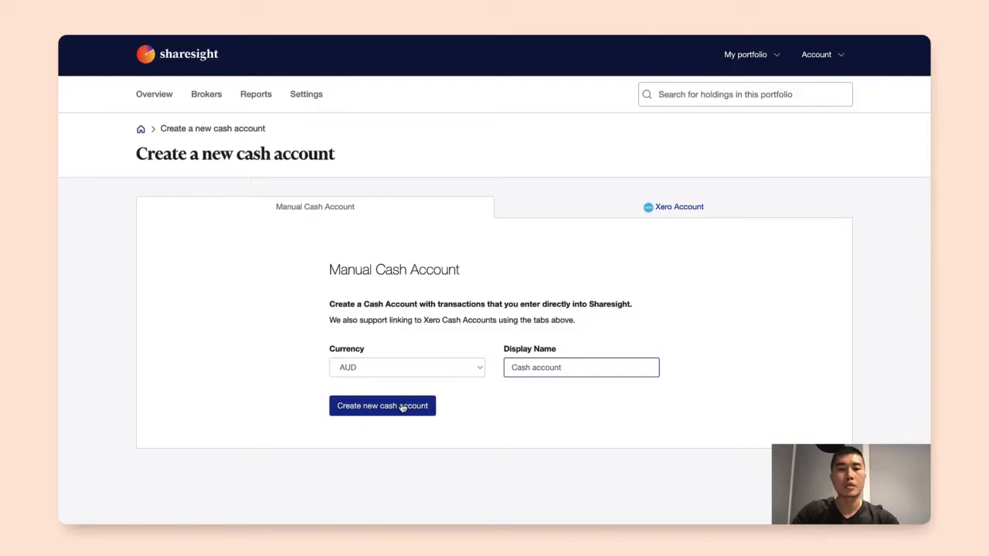
pyautogui.click(381, 405)
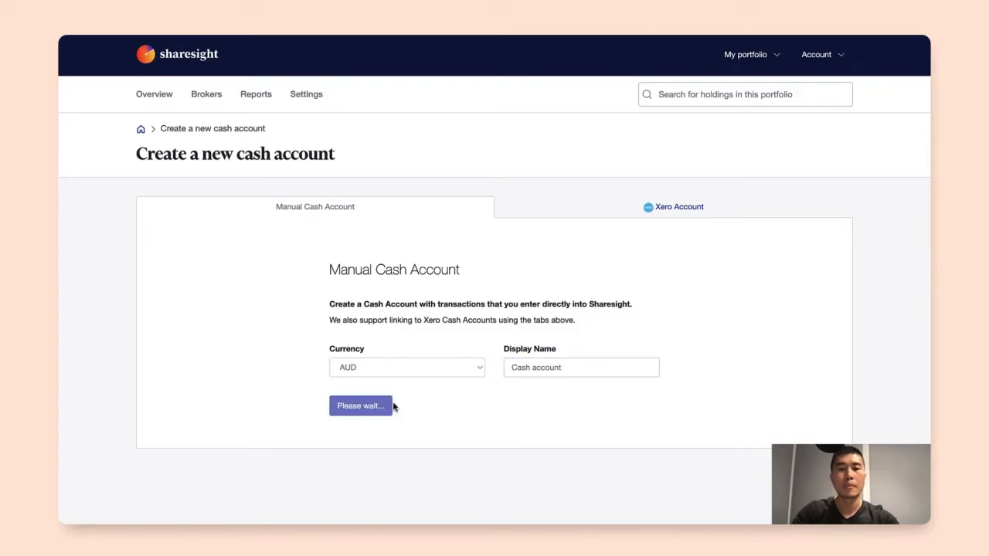
# Land on the new Cash account page with AU$0.00 balance and no transactions
pyautogui.click(360, 405)
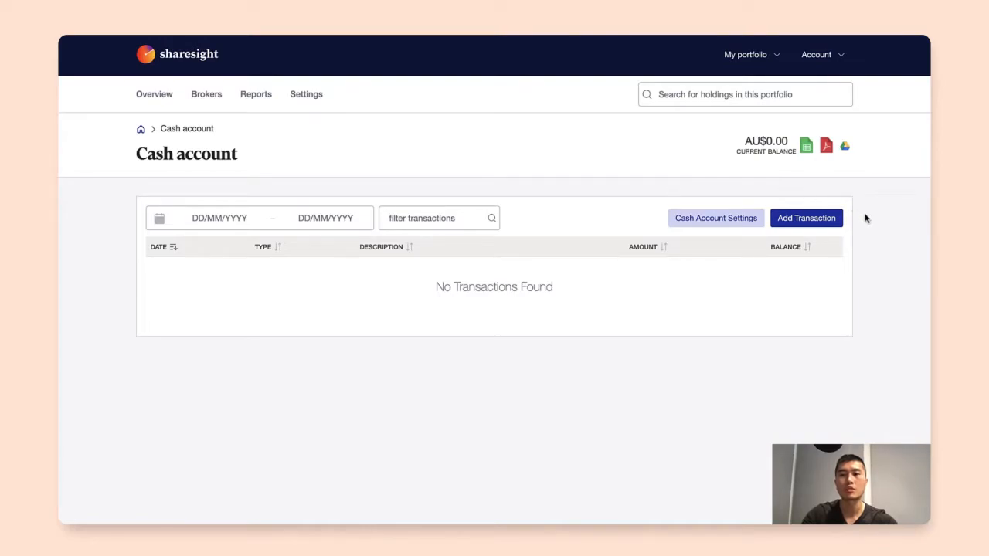
pyautogui.moveTo(807, 218)
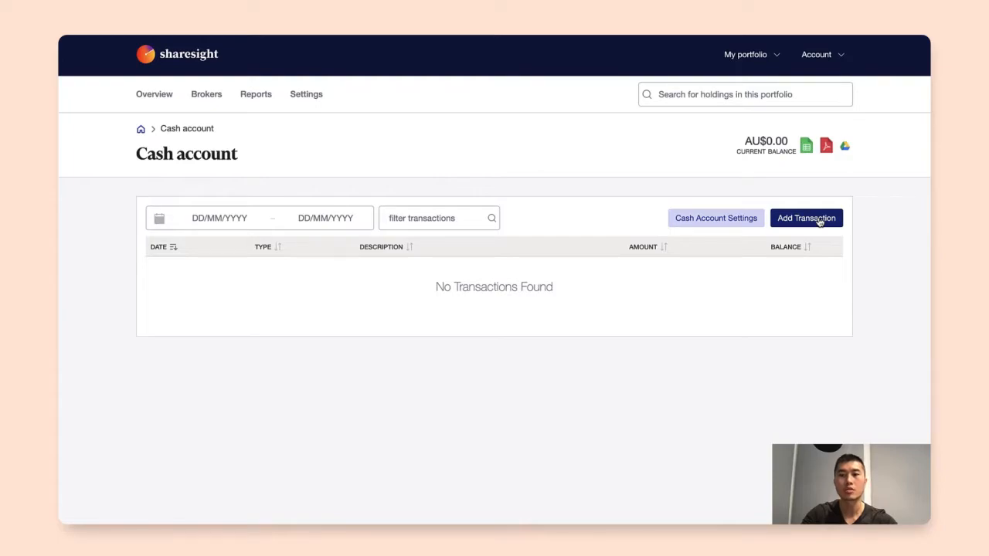
# Fill a Deposit of 1,000,000 dated 19/10/2011 described 'Opening balance'
pyautogui.click(806, 218)
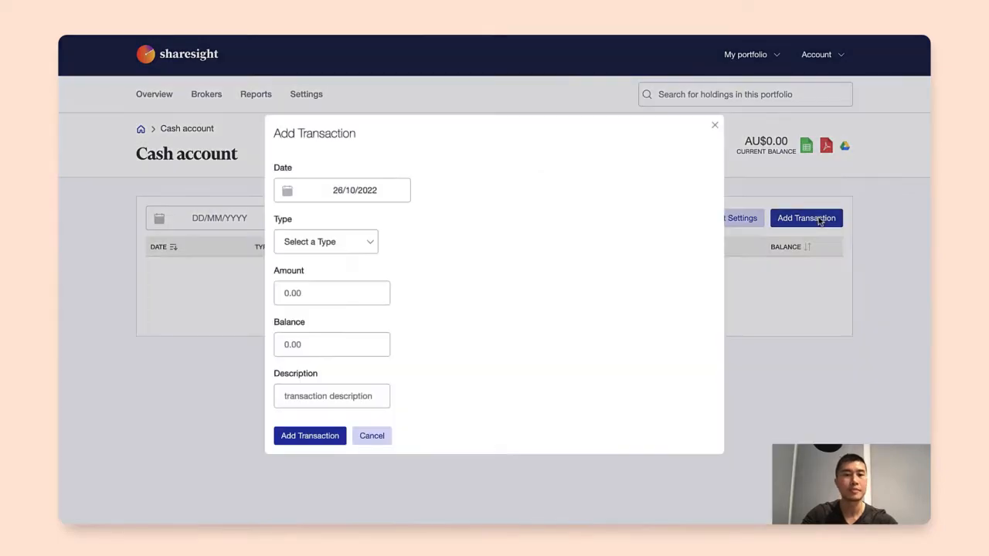
pyautogui.click(342, 190)
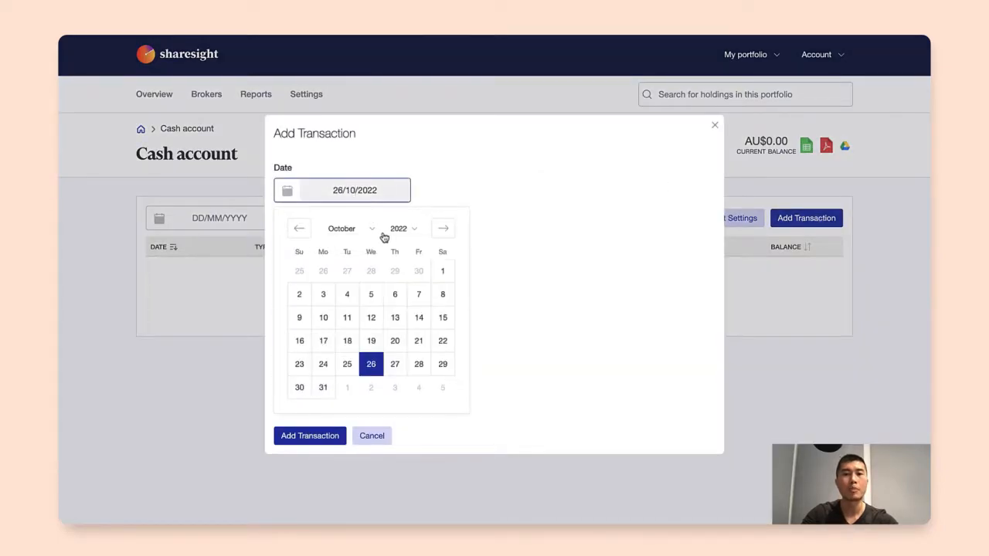
pyautogui.click(402, 229)
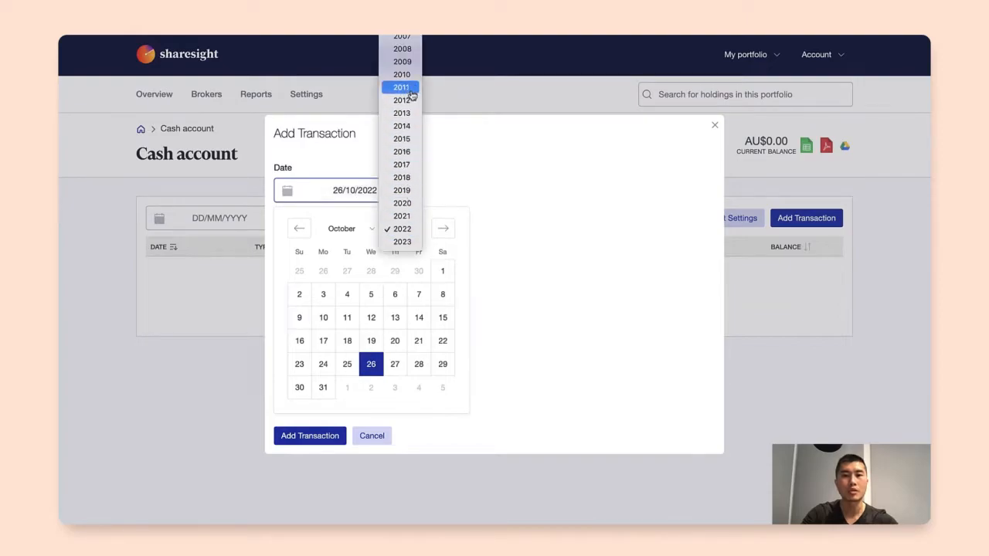
pyautogui.click(400, 87)
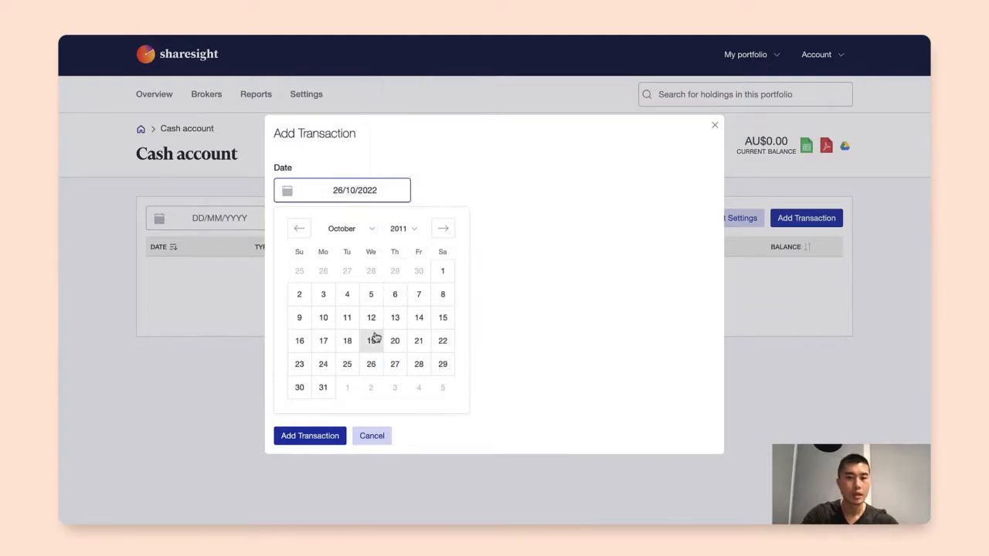
pyautogui.click(371, 341)
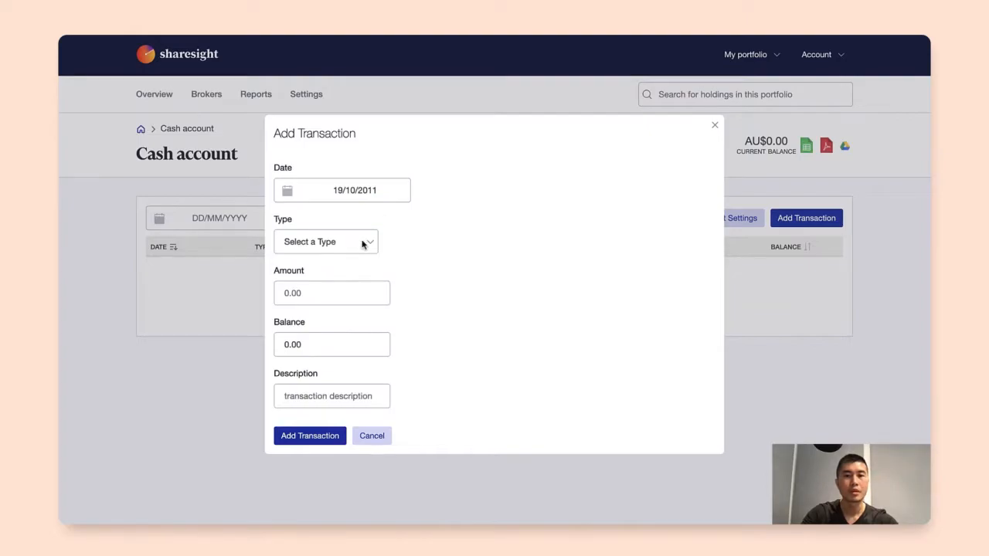
pyautogui.click(324, 241)
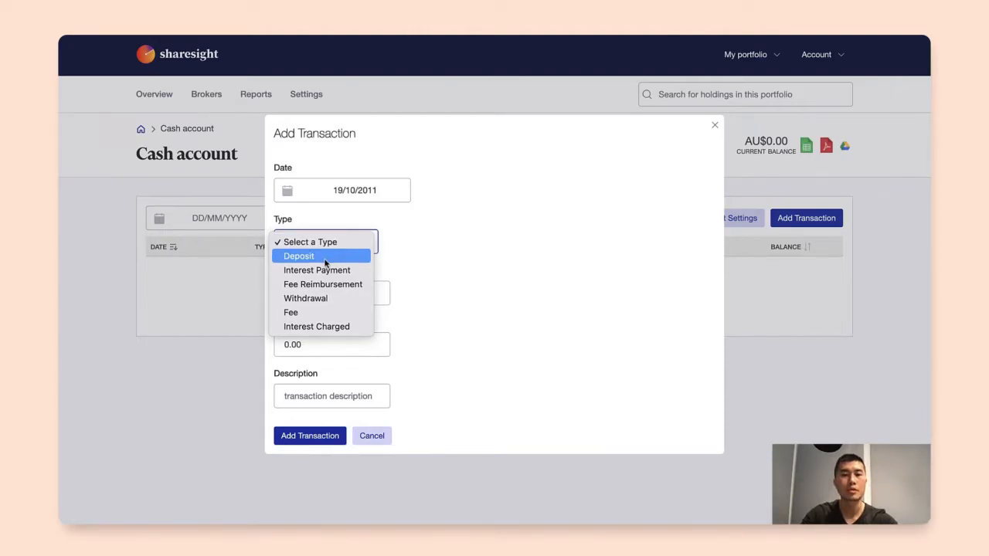
pyautogui.click(299, 256)
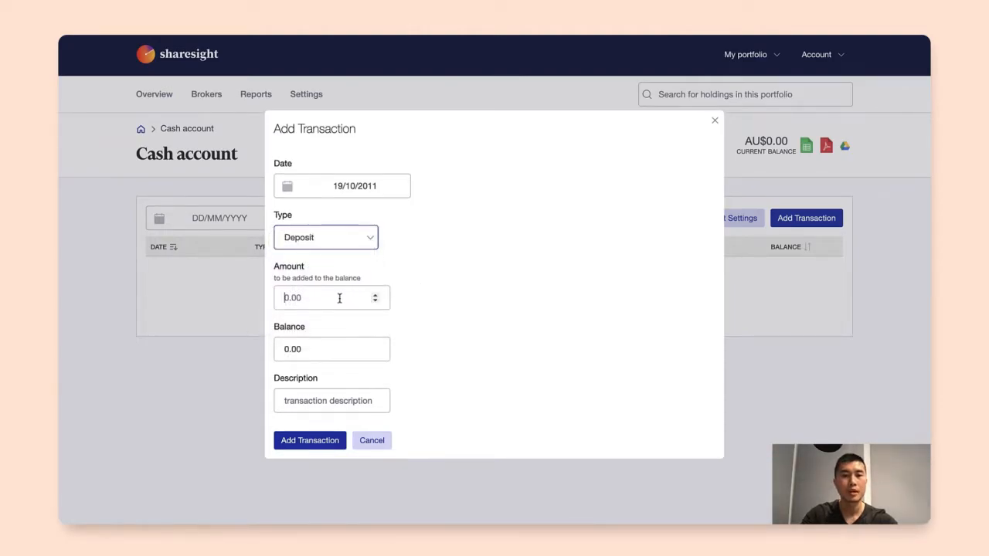
pyautogui.write('1000000')
pyautogui.click(330, 400)
pyautogui.write('Opening balance')
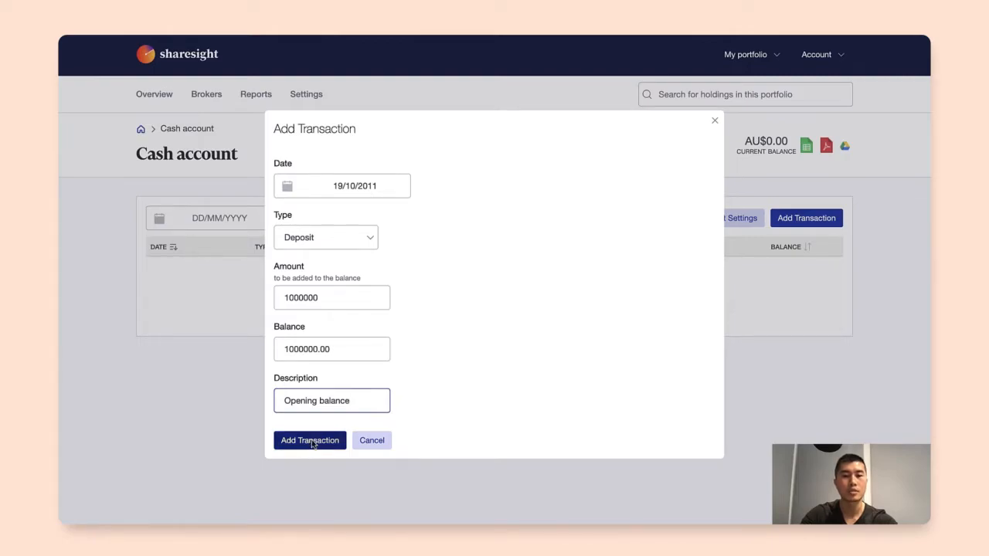
# Save the opening-balance deposit so the account holds AU$1,000,000.00, then go to portfolio settings
pyautogui.click(309, 440)
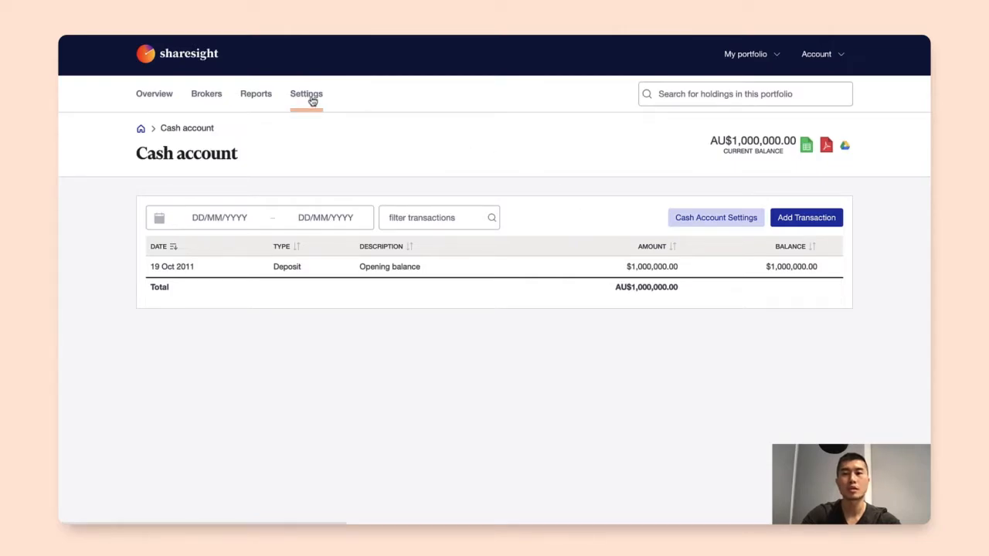
pyautogui.click(306, 94)
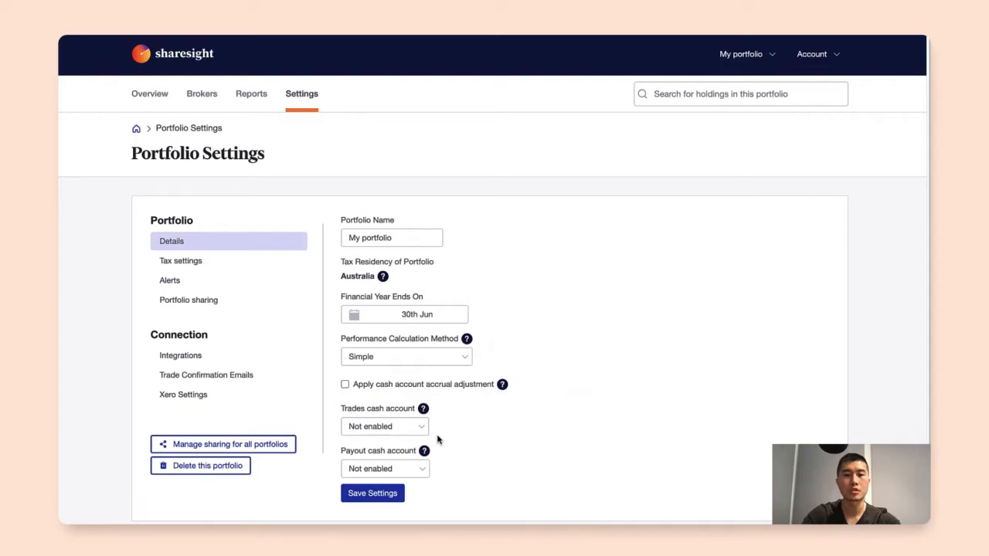
pyautogui.moveTo(422, 427)
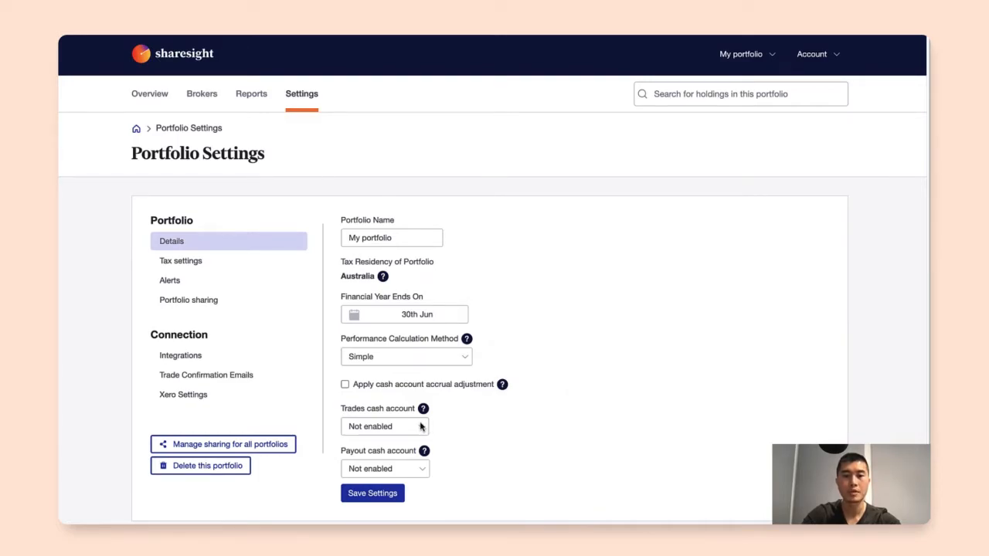
# Nominate 'Cash account' as both trades and payout cash account and save settings
pyautogui.click(385, 426)
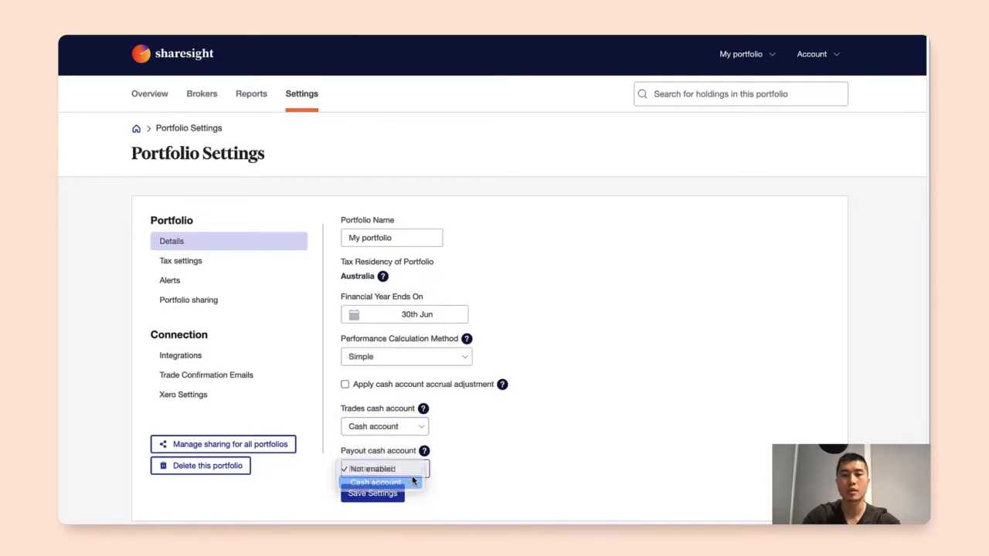
pyautogui.click(377, 482)
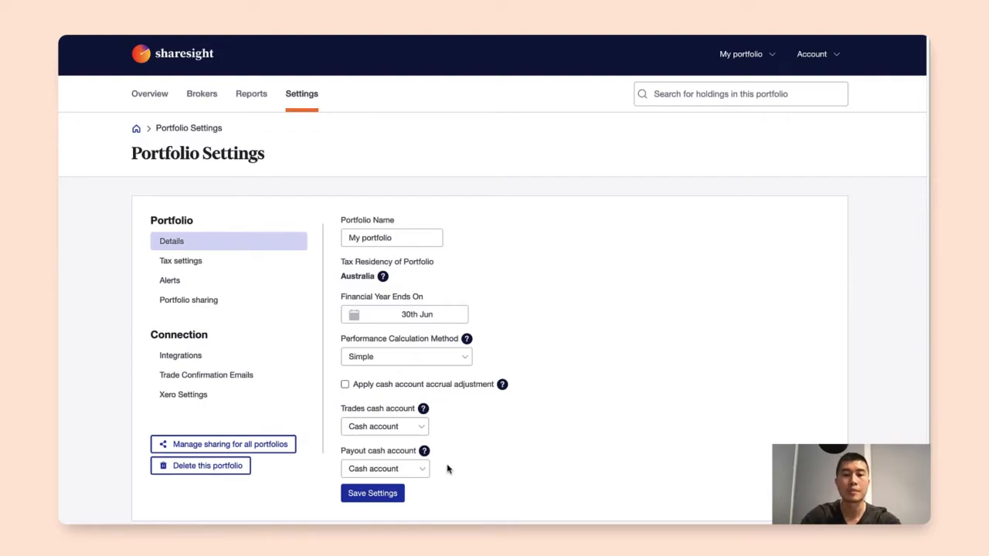
pyautogui.moveTo(464, 448)
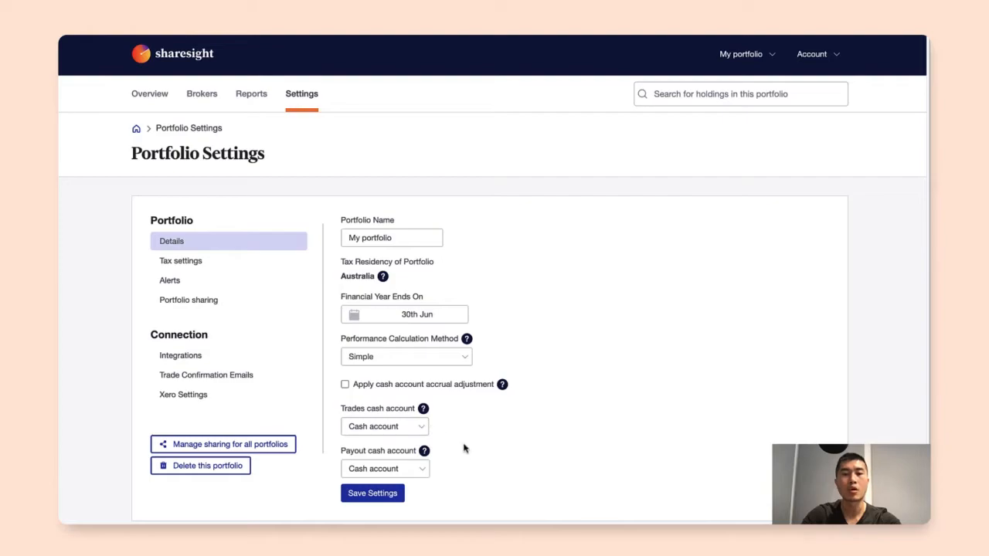
pyautogui.click(372, 493)
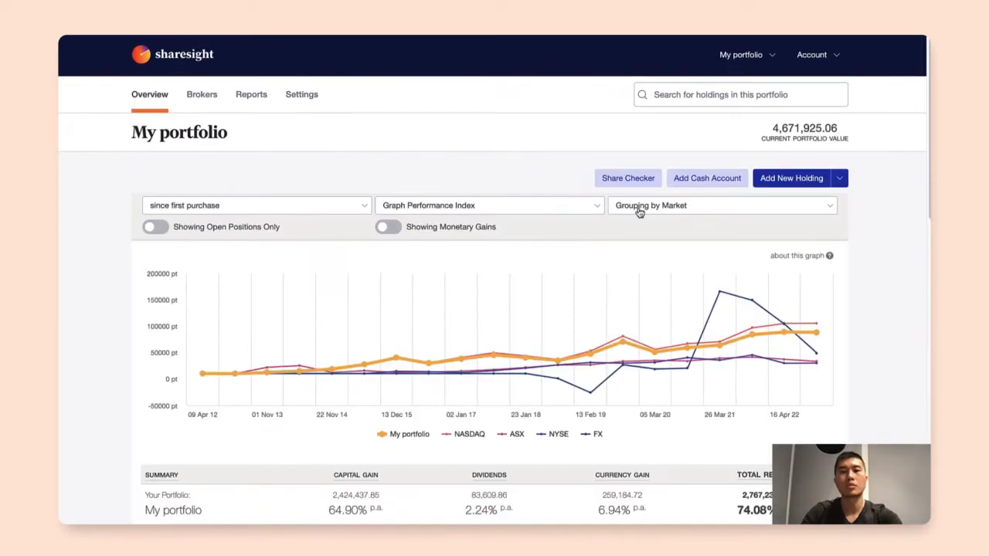
# Open the Cash account's transactions from the overview's Cash Accounts section
pyautogui.scroll(-3)
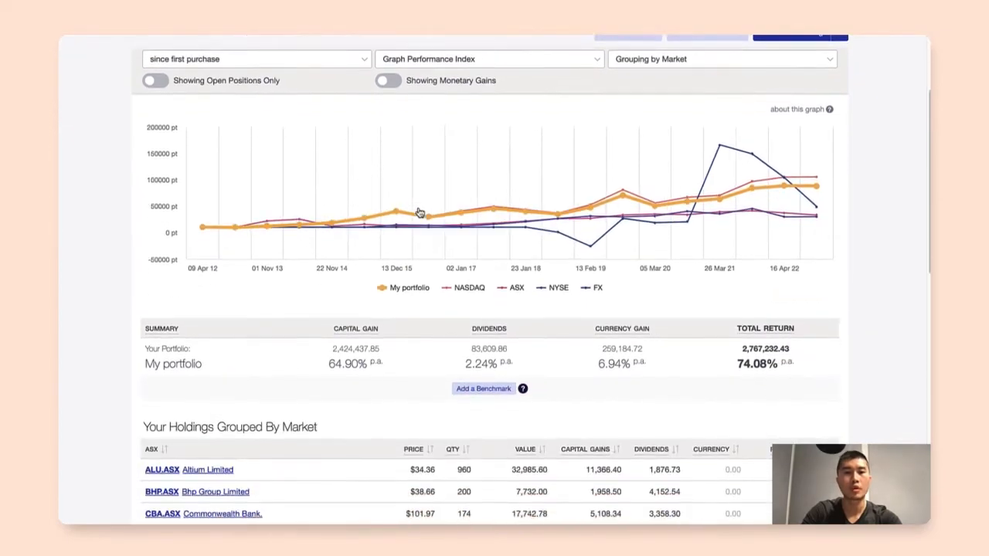
pyautogui.scroll(-3)
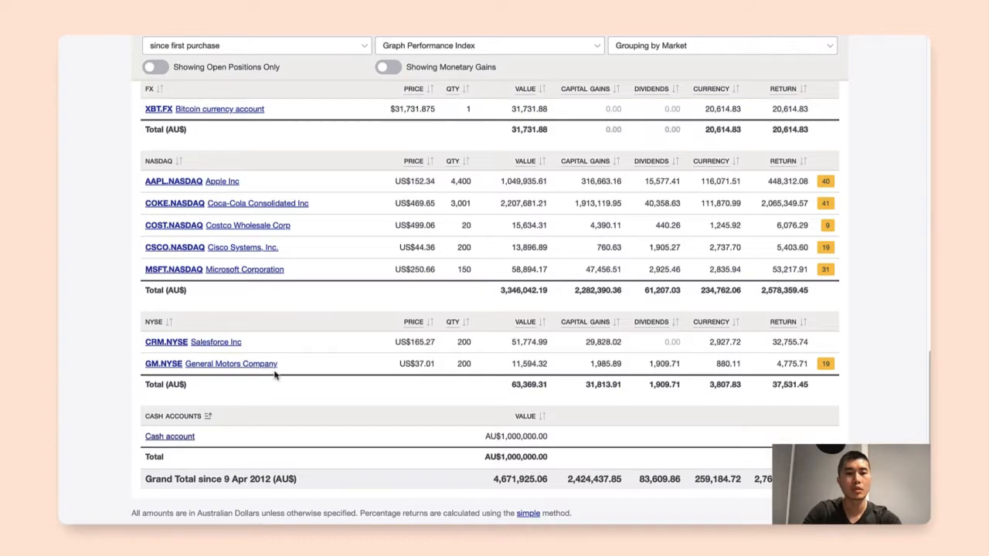
pyautogui.click(170, 435)
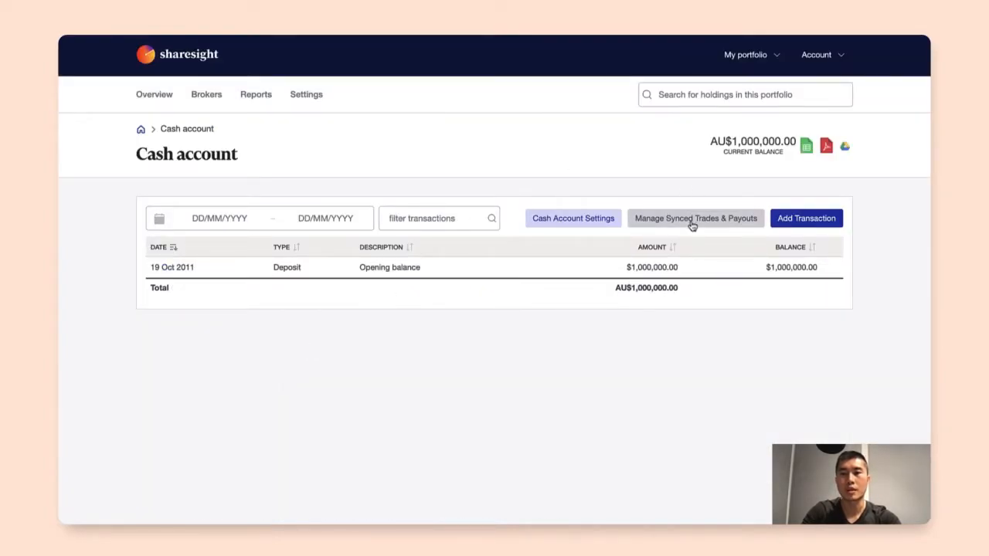
# Sync trades and payouts since inception, bringing the balance to AU$36,968.46
pyautogui.click(696, 218)
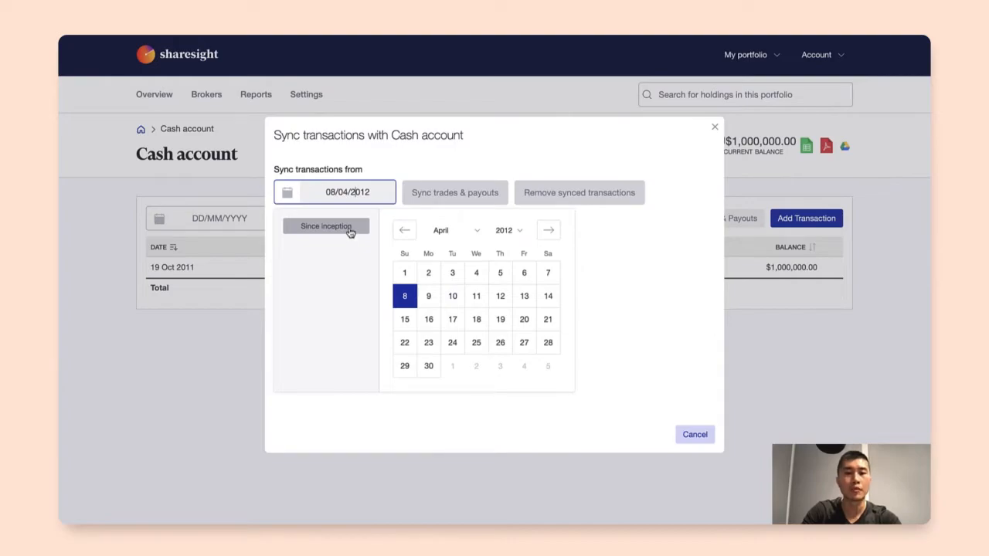
pyautogui.click(428, 297)
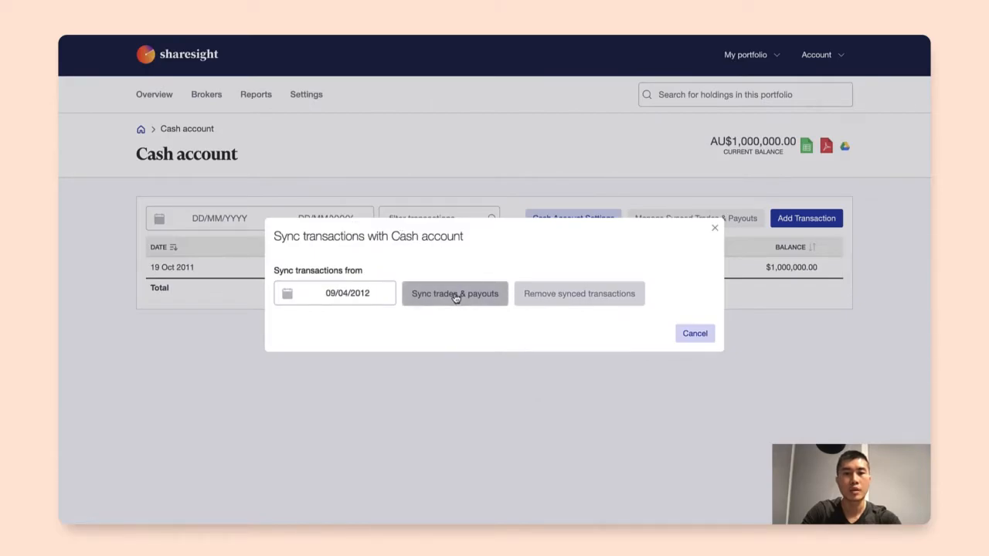
pyautogui.click(454, 293)
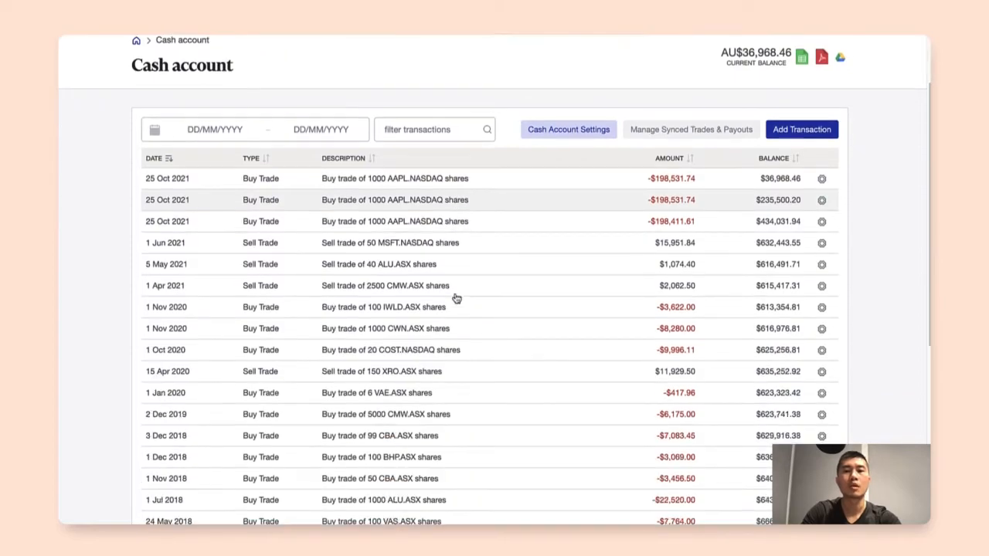
pyautogui.scroll(-3)
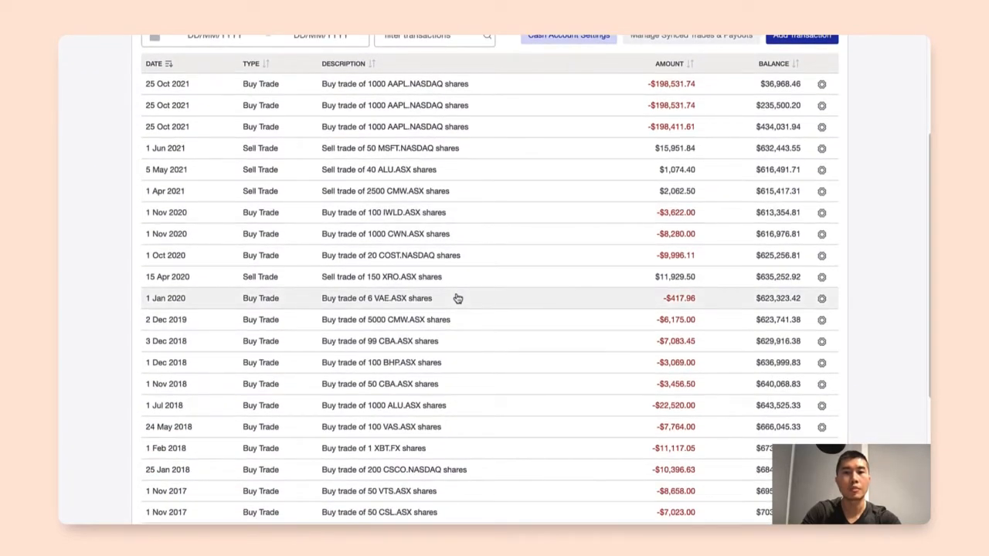
pyautogui.moveTo(452, 233)
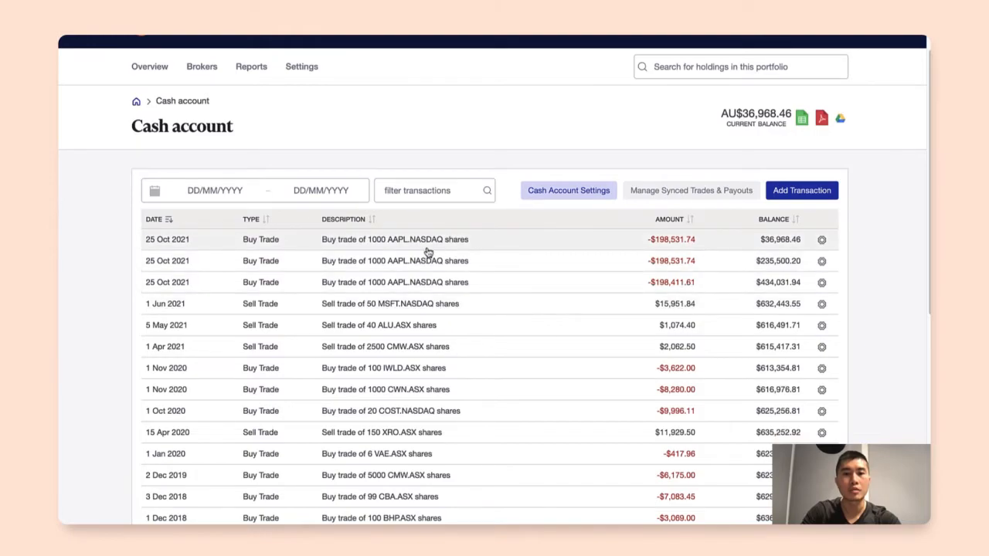
pyautogui.moveTo(403, 269)
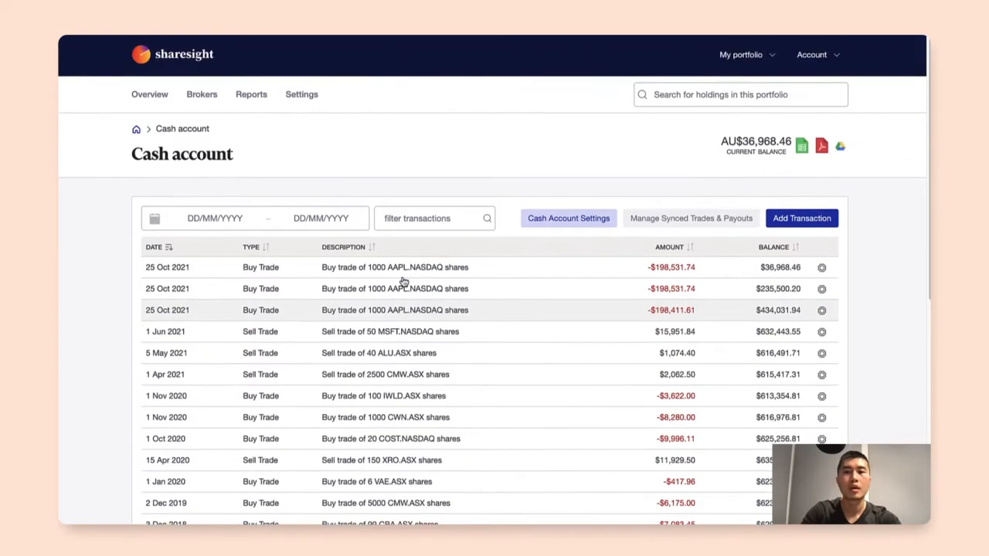
pyautogui.scroll(-3)
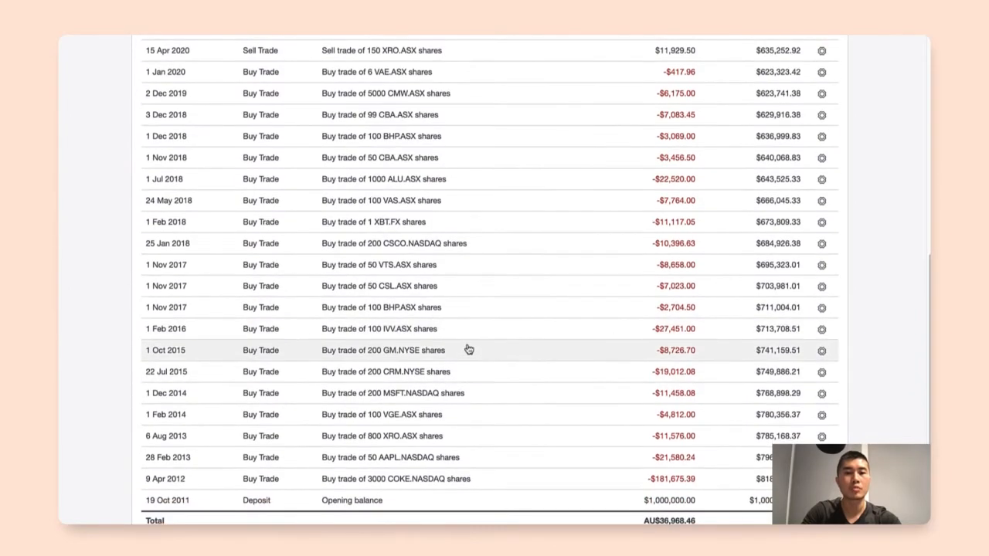
pyautogui.moveTo(417, 498)
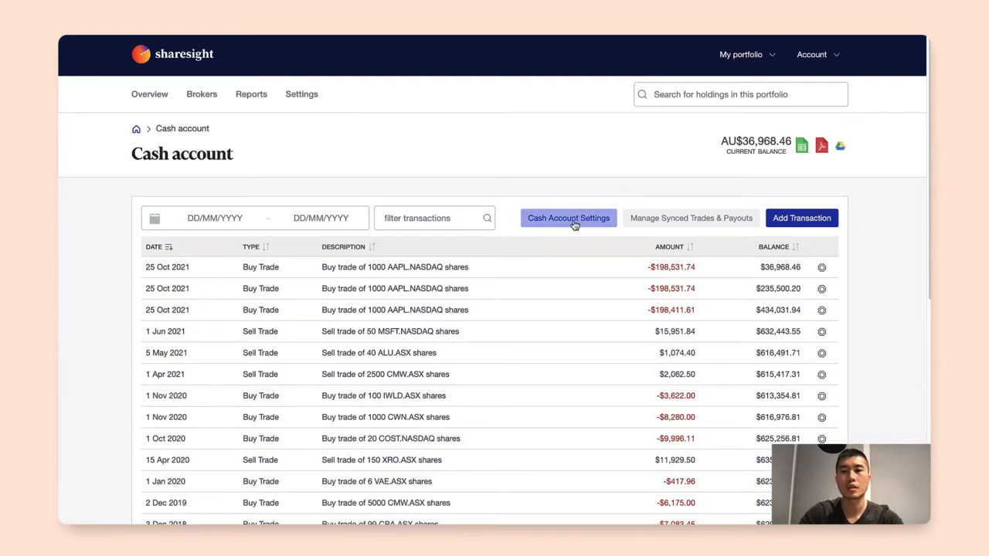
pyautogui.click(569, 217)
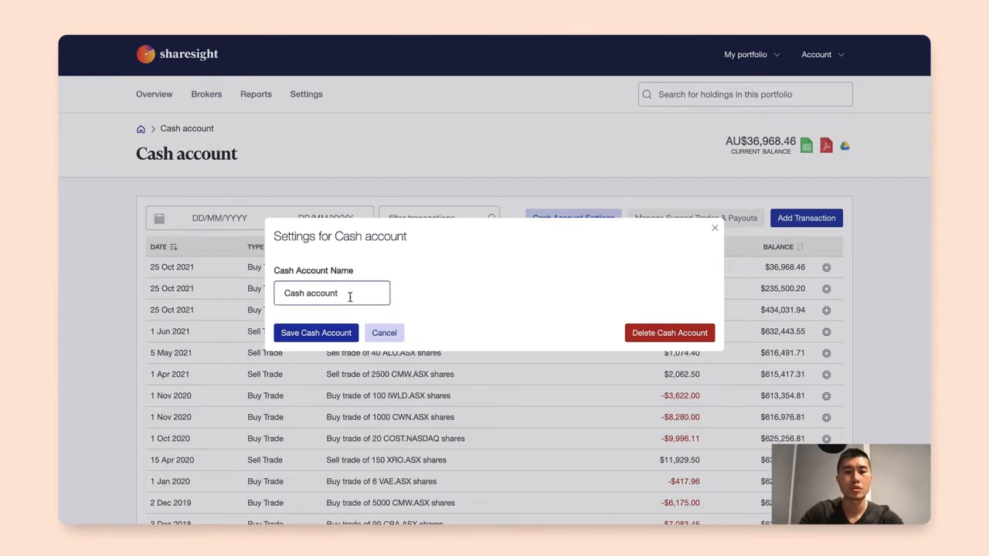
pyautogui.moveTo(618, 297)
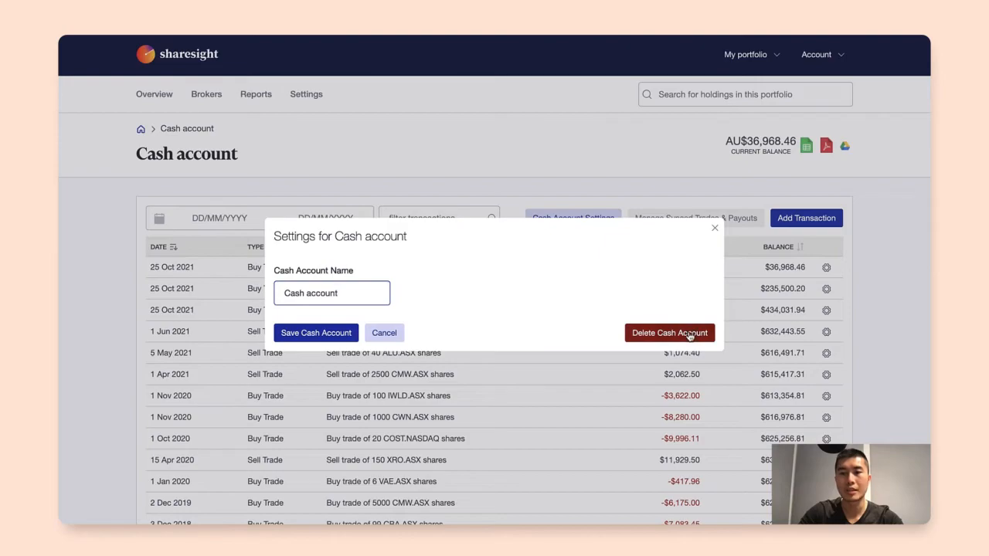
pyautogui.moveTo(686, 306)
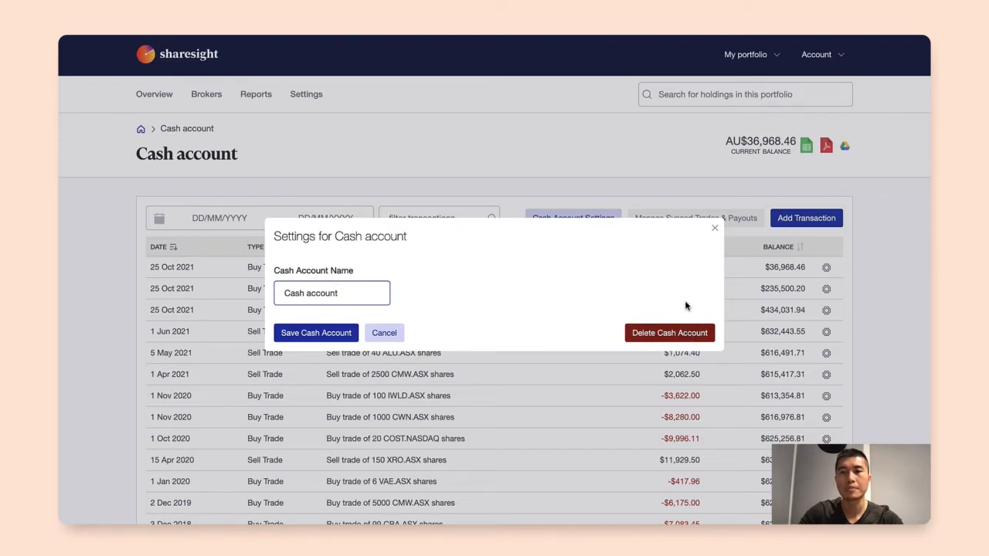
pyautogui.click(383, 332)
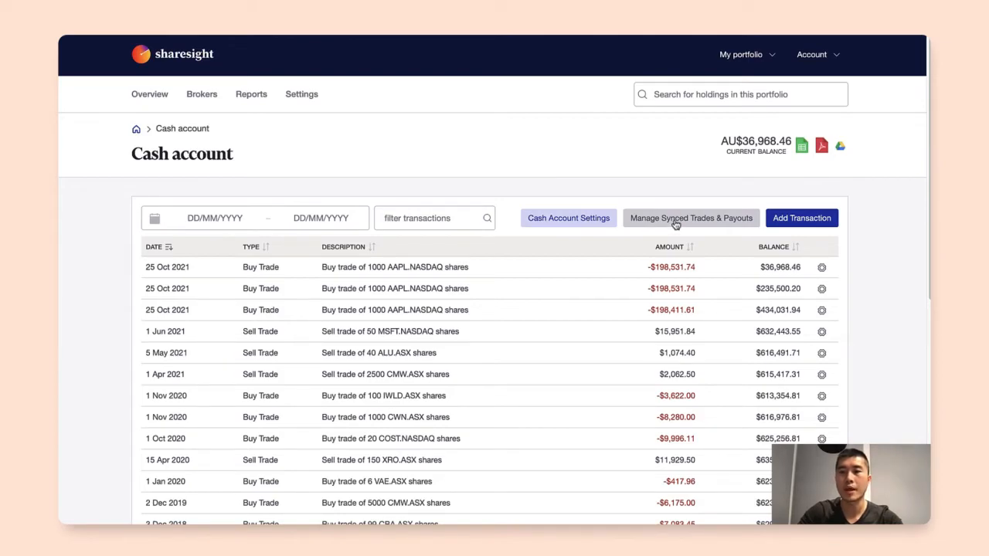
pyautogui.click(689, 218)
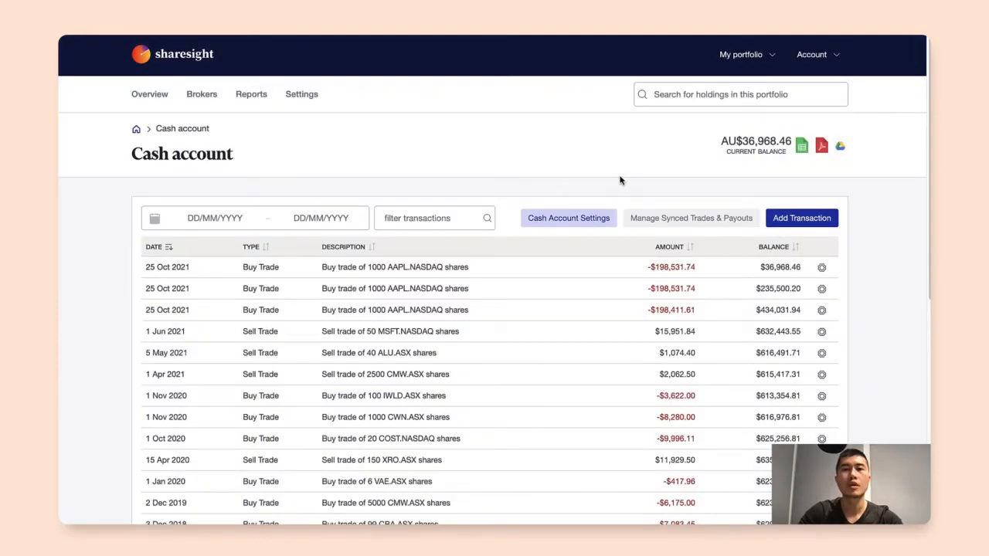
pyautogui.moveTo(618, 177)
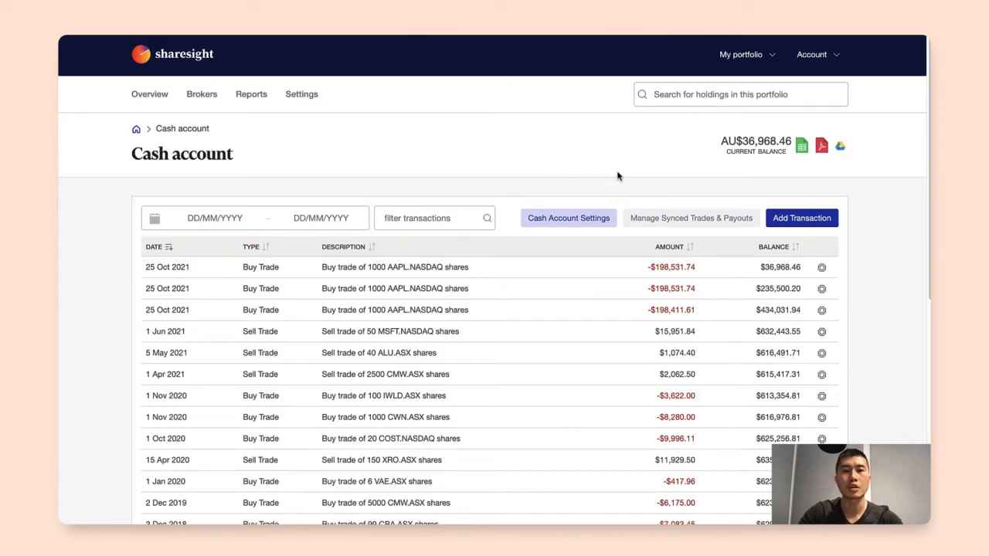
pyautogui.moveTo(837, 139)
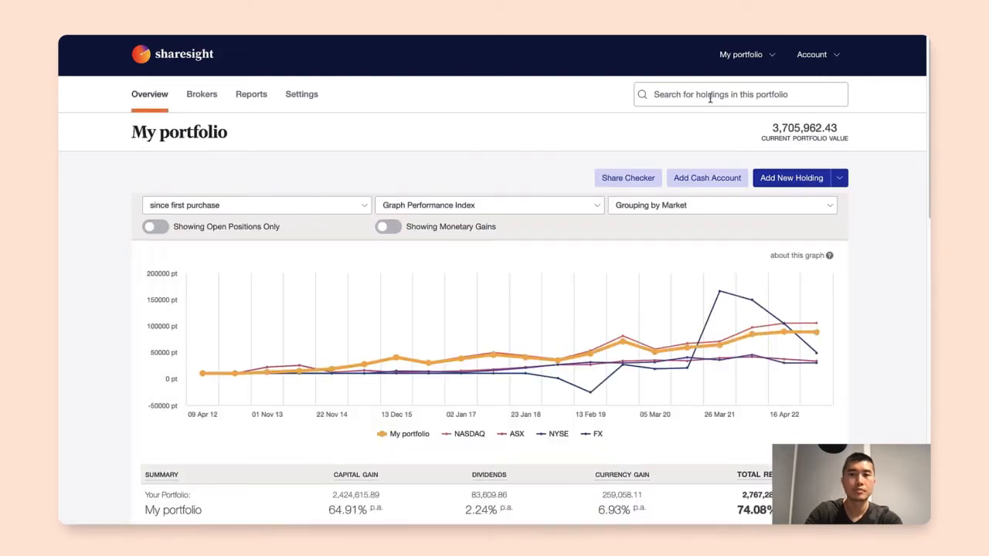
pyautogui.moveTo(842, 128)
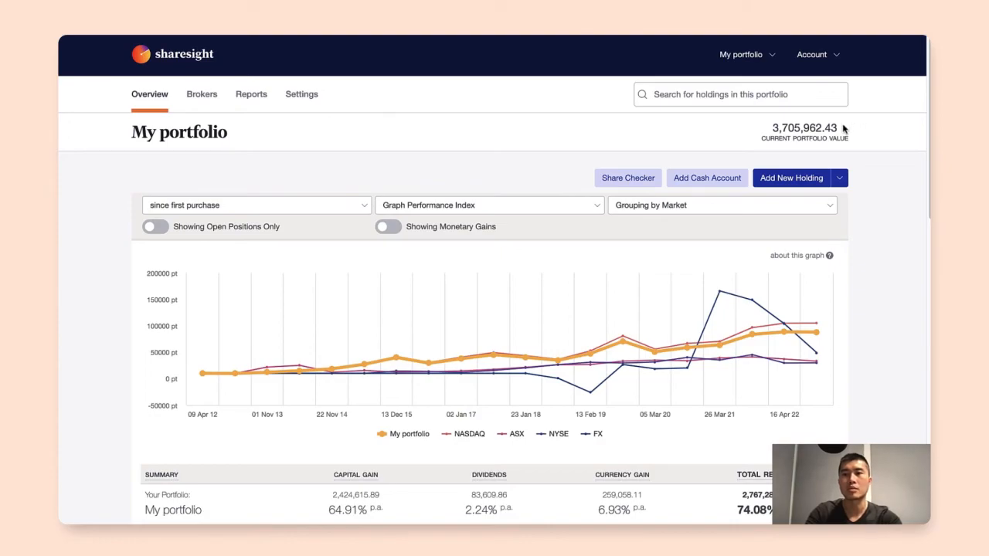
pyautogui.moveTo(760, 129)
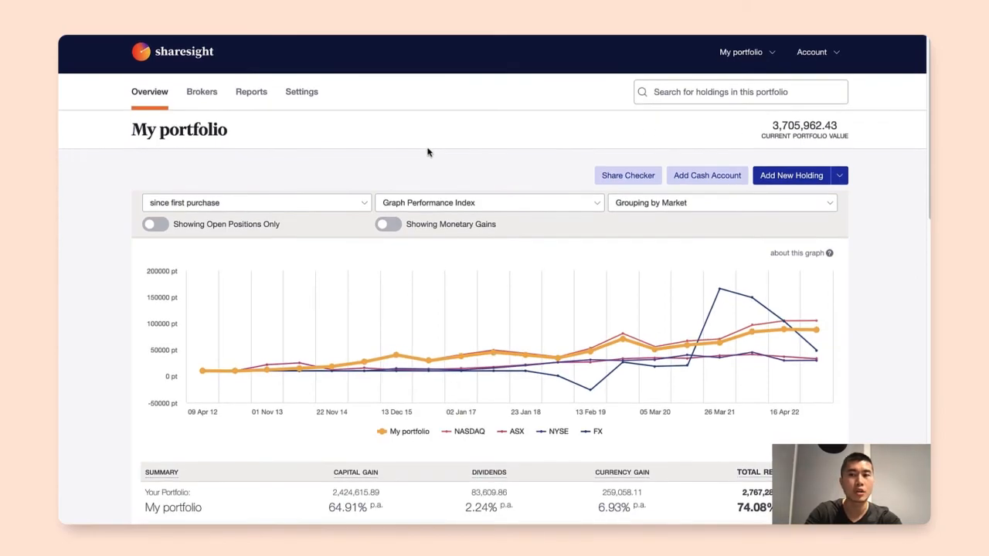
# Scroll the overview to the Cash Accounts section showing AU$36,968.46
pyautogui.scroll(-3)
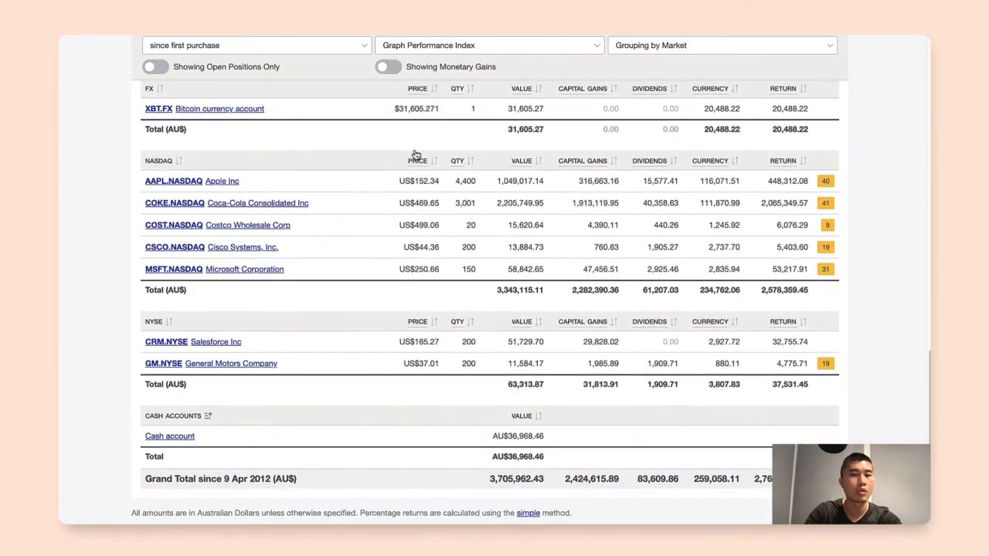
pyautogui.moveTo(291, 369)
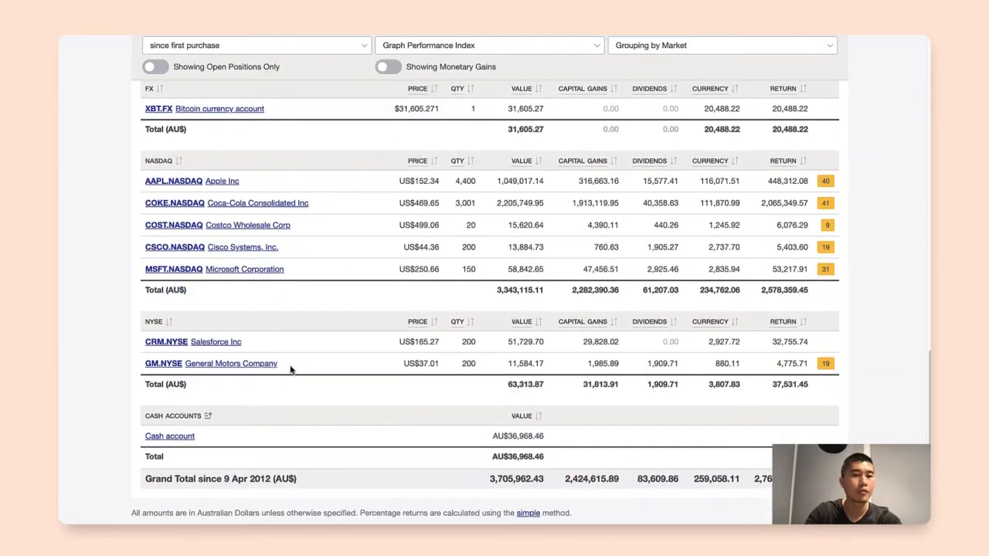